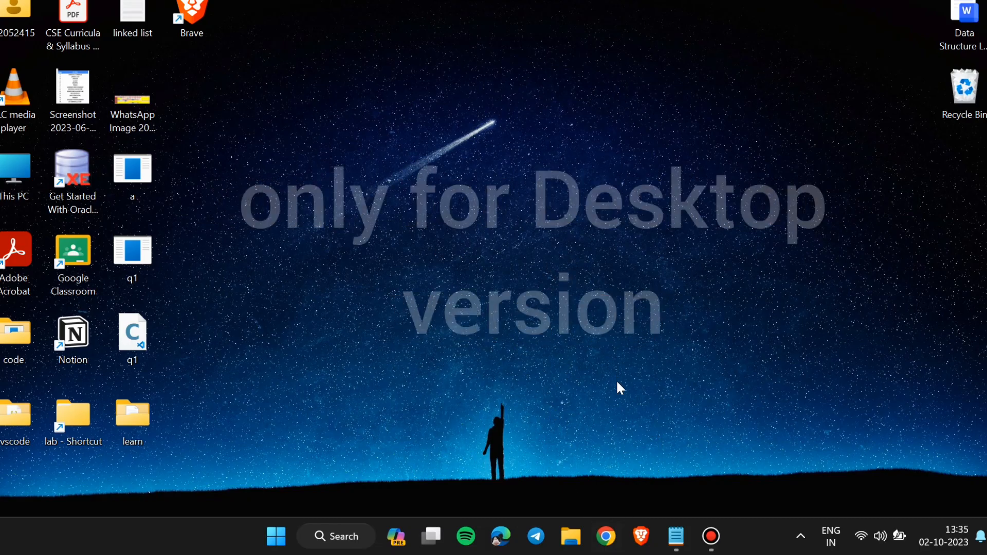
Launch Chrome from the taskbar to reach the Google home page.
left_click(603, 536)
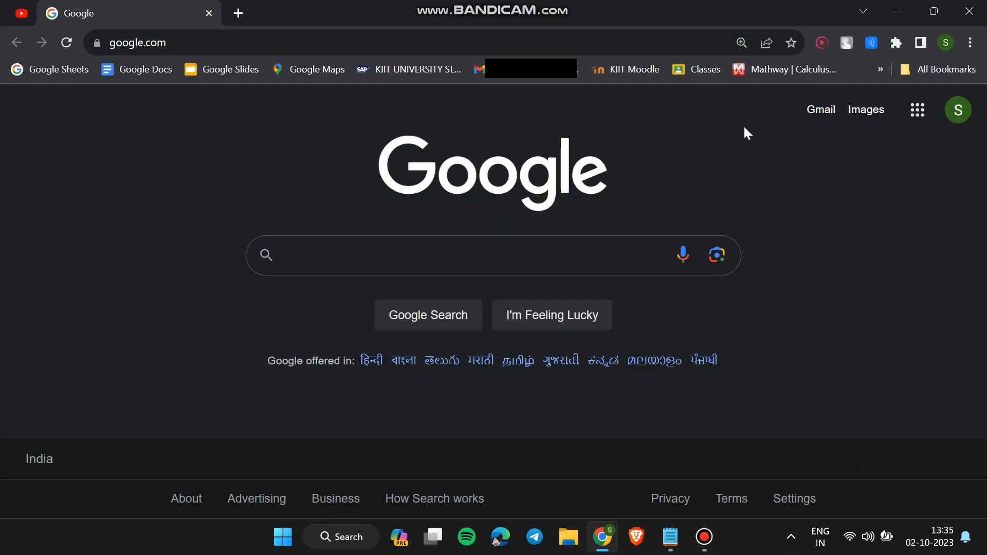
mouse_move(752, 168)
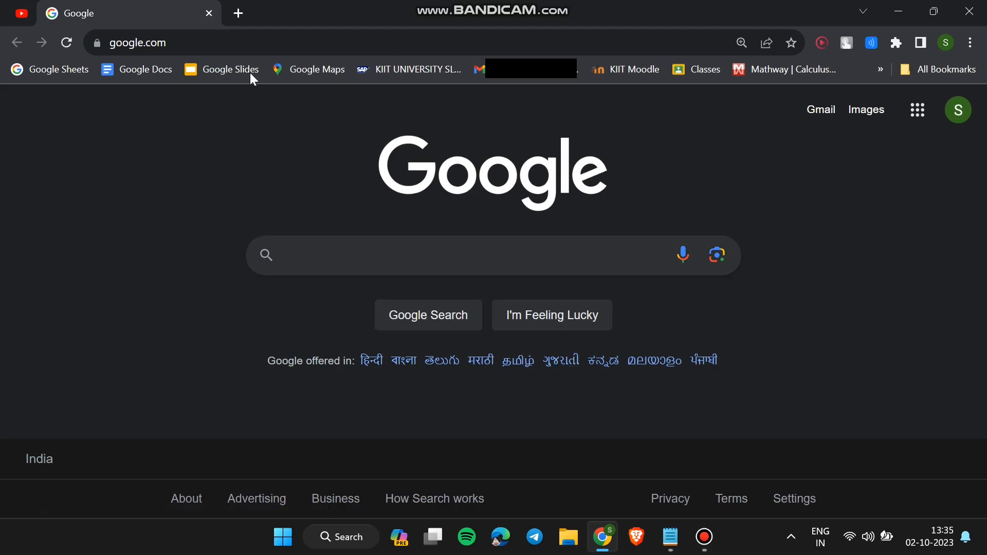
left_click(21, 13)
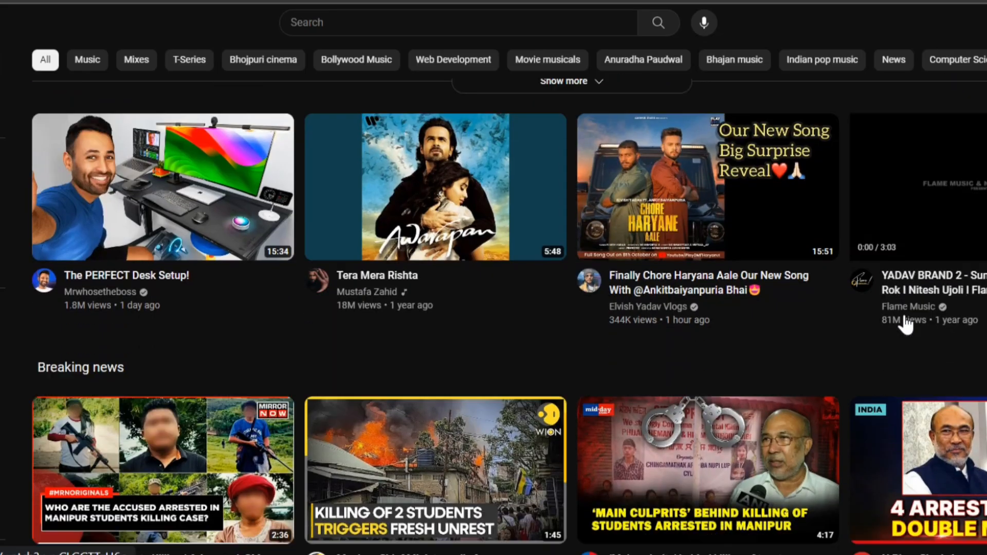
scroll("down", 3)
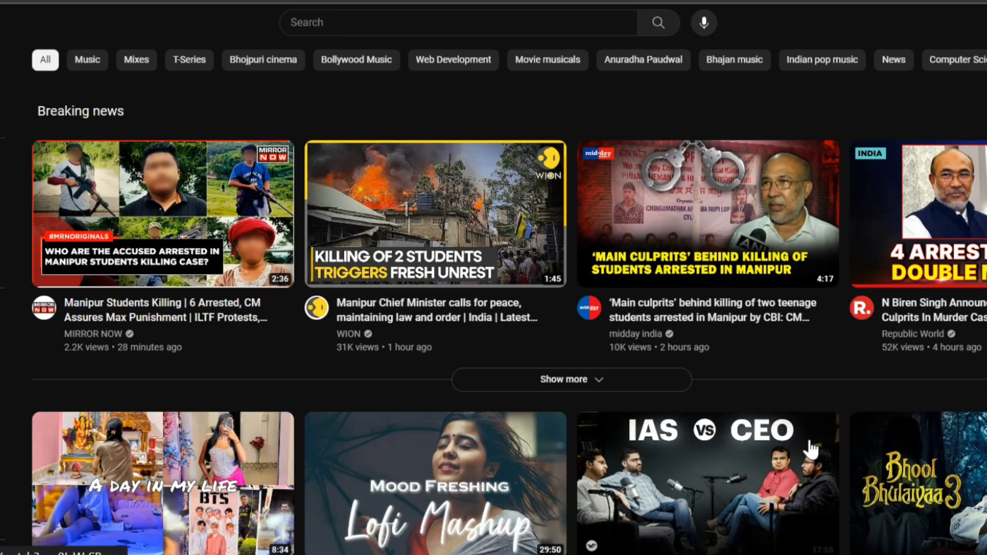
mouse_move(851, 376)
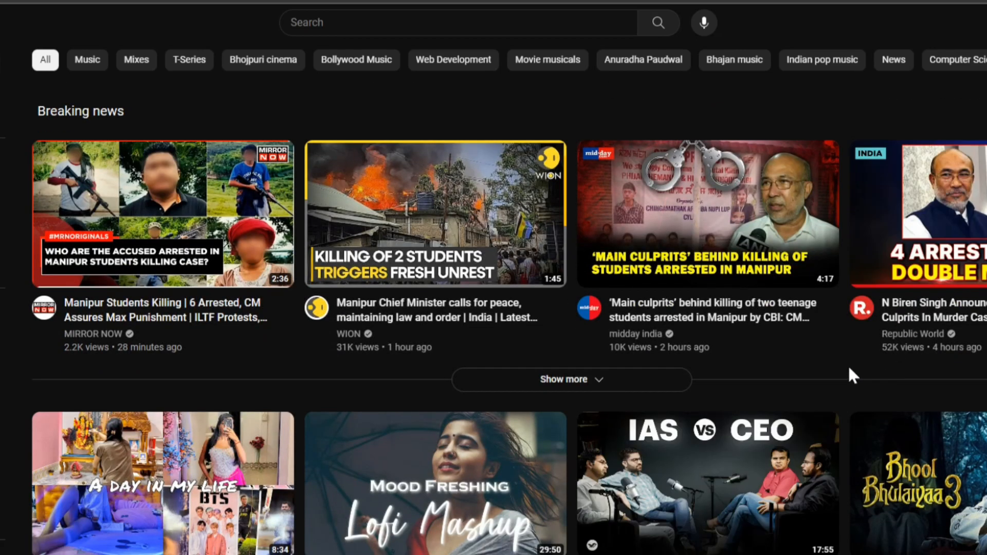
scroll("down", 3)
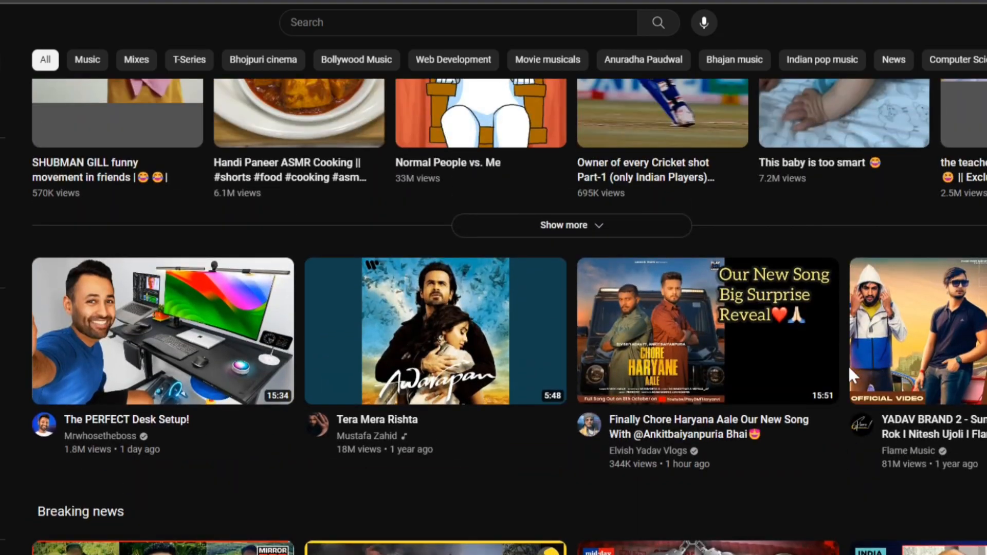
scroll("down", 3)
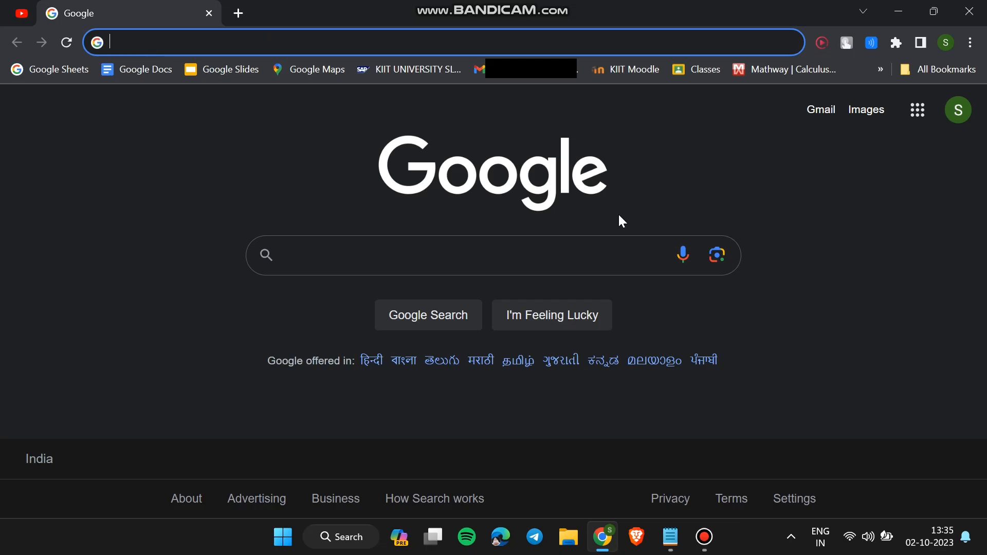
Go to youtube.com in the current tab.
type("youtube.com")
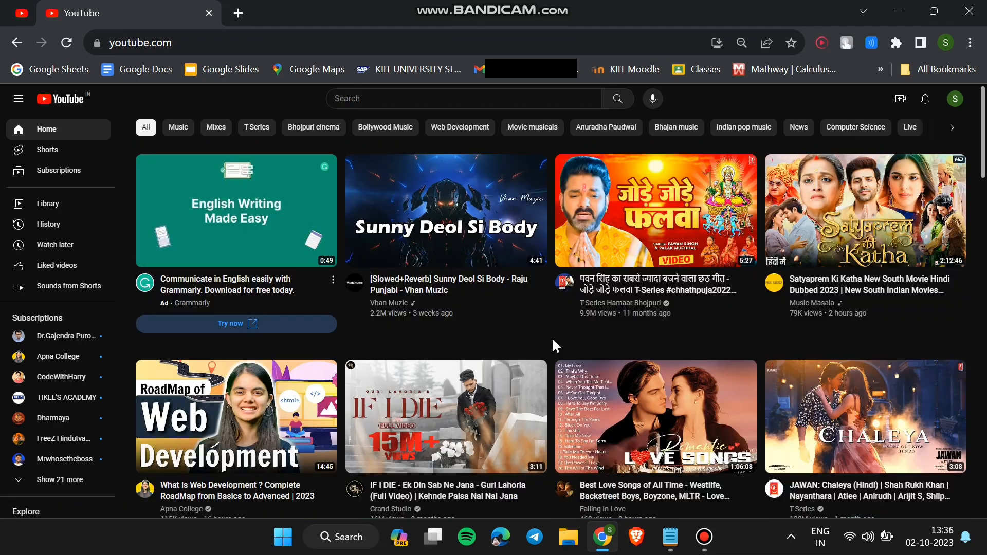
mouse_move(819, 36)
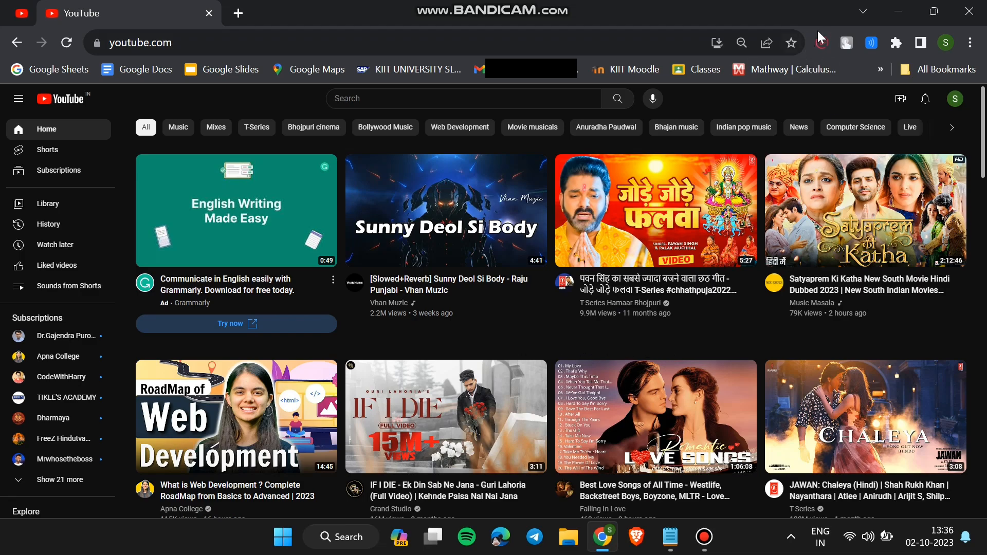
Turn on the Unhook extension from its toolbar popup, leaving it enabled.
left_click(821, 42)
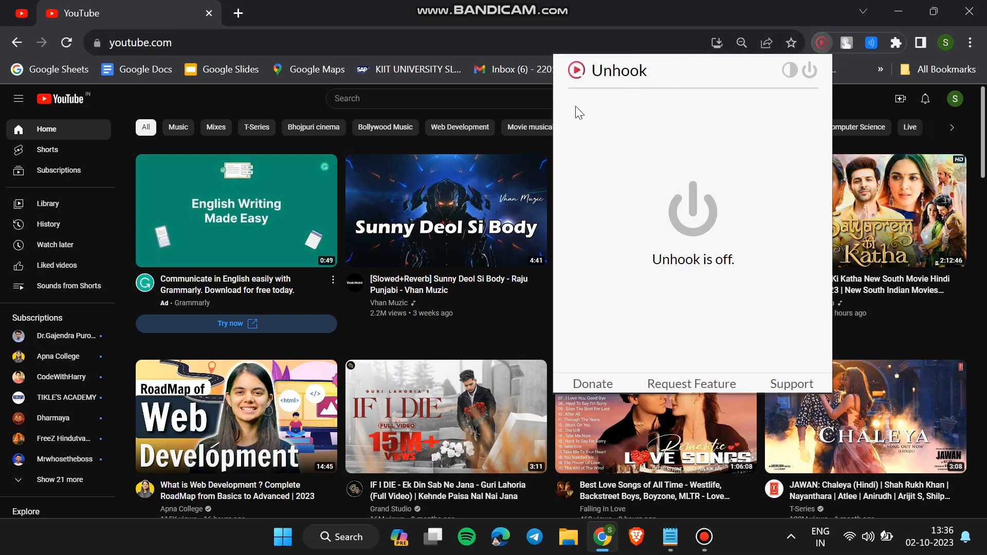
mouse_move(632, 102)
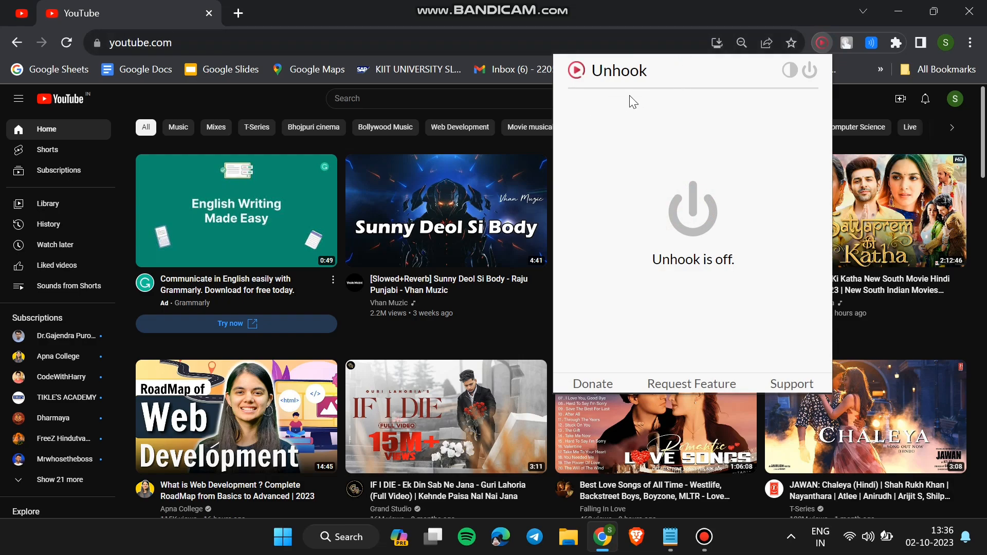
mouse_move(703, 253)
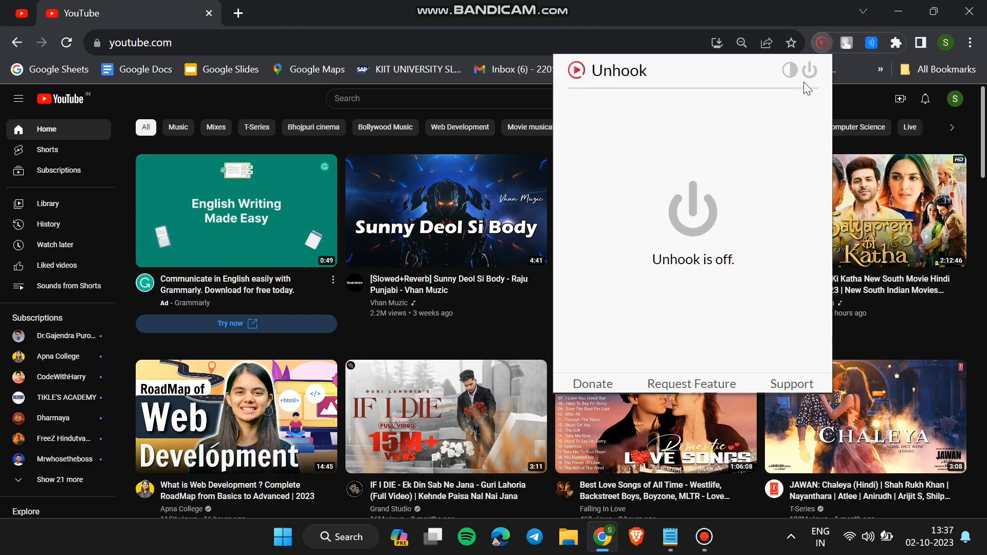
mouse_move(811, 72)
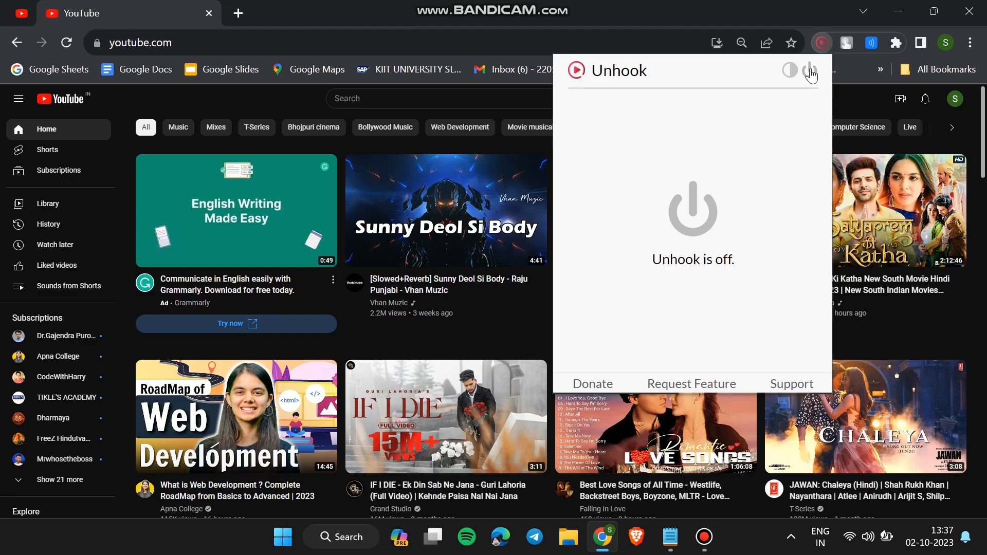
left_click(810, 70)
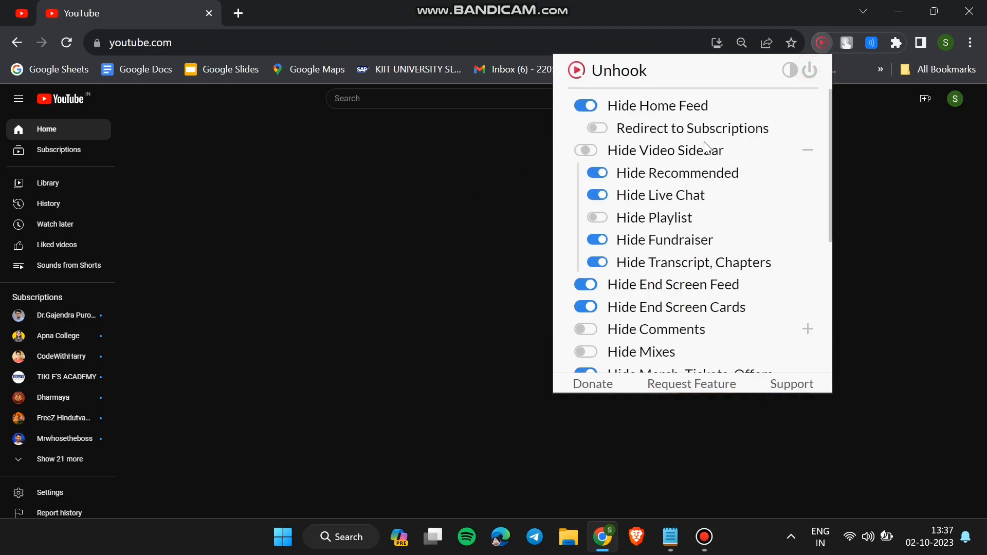
mouse_move(805, 94)
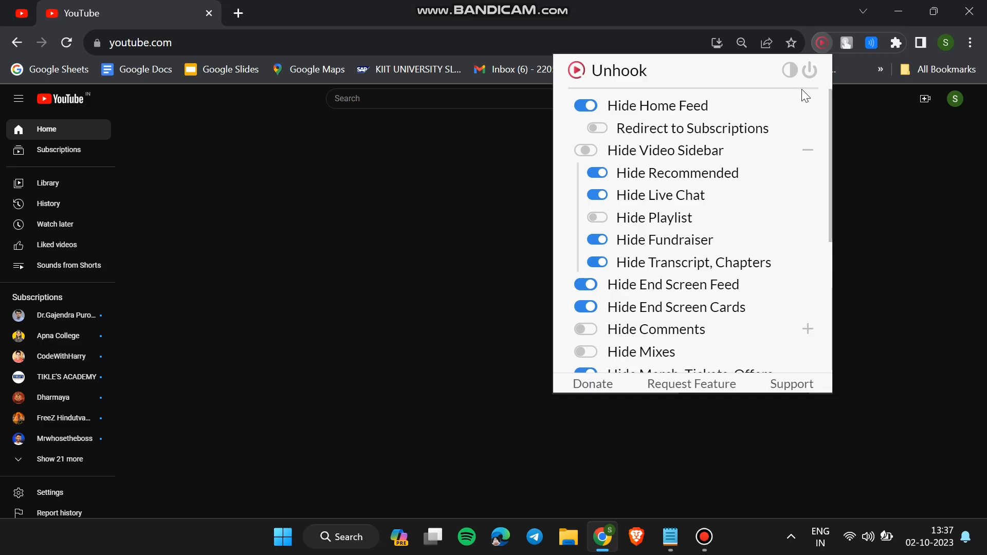
left_click(808, 70)
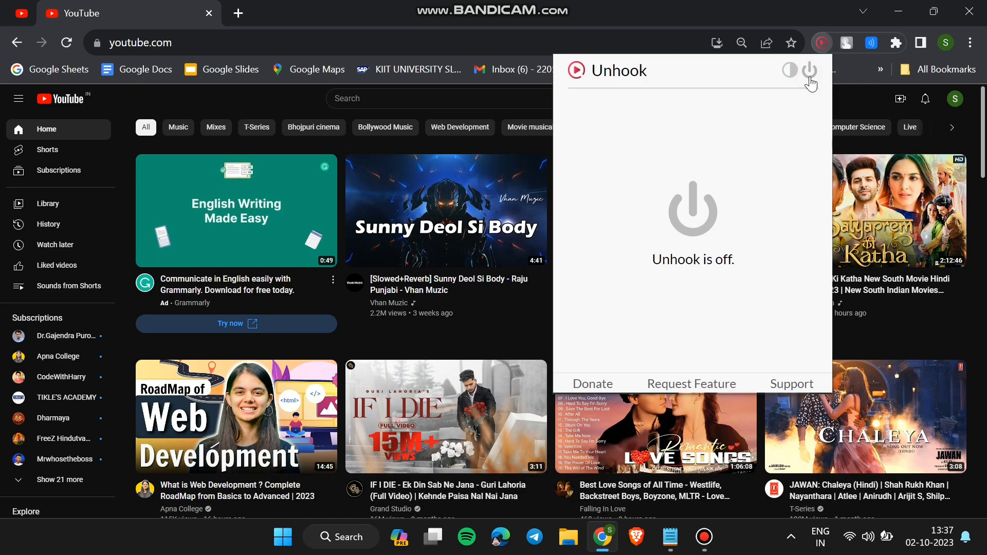
left_click(809, 71)
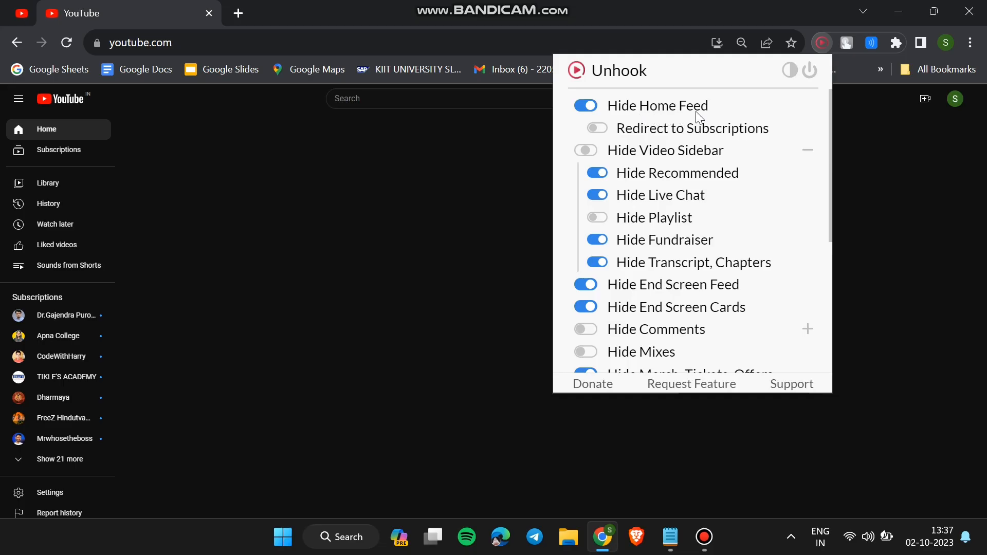
Search YouTube for 'web development' via suggestion and collapse the sidebar.
type("web de")
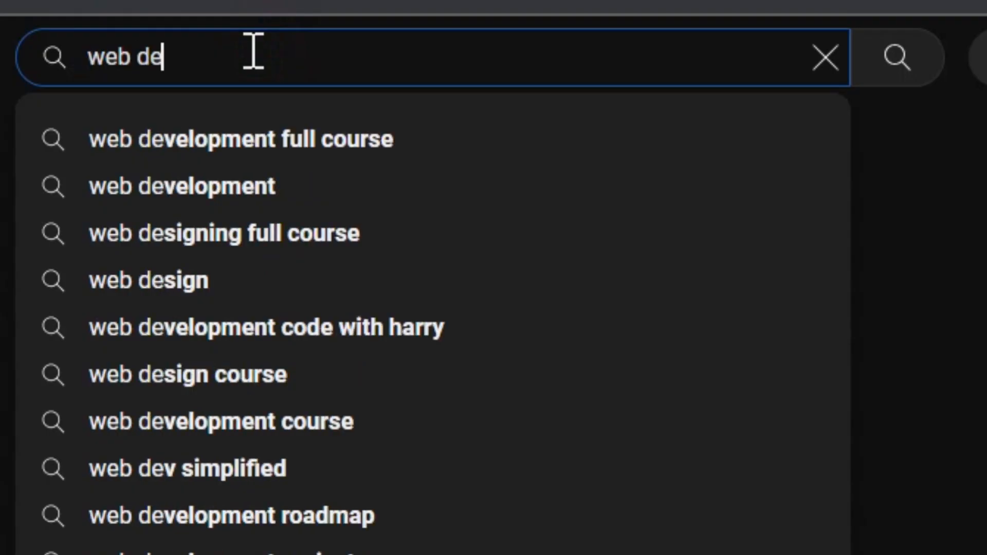
left_click(181, 185)
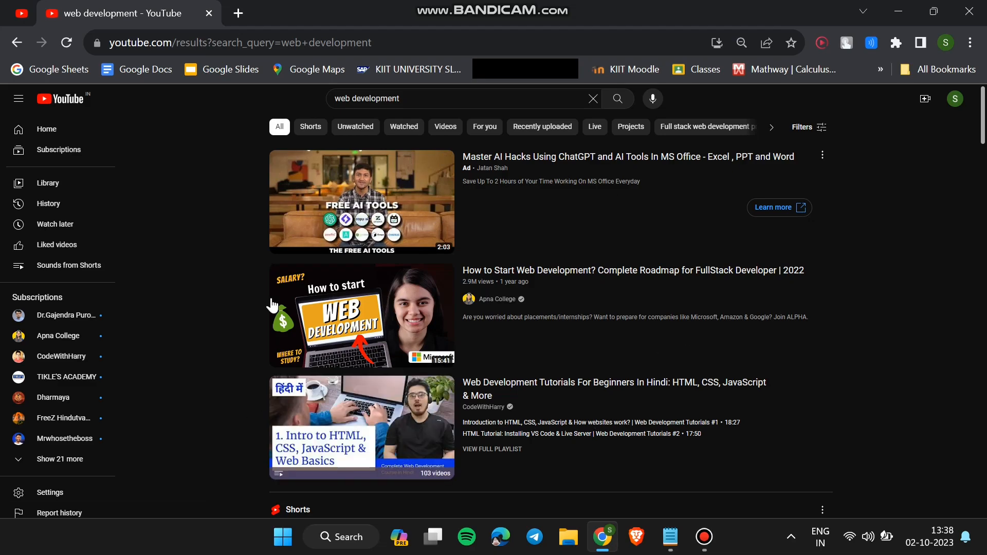
mouse_move(312, 328)
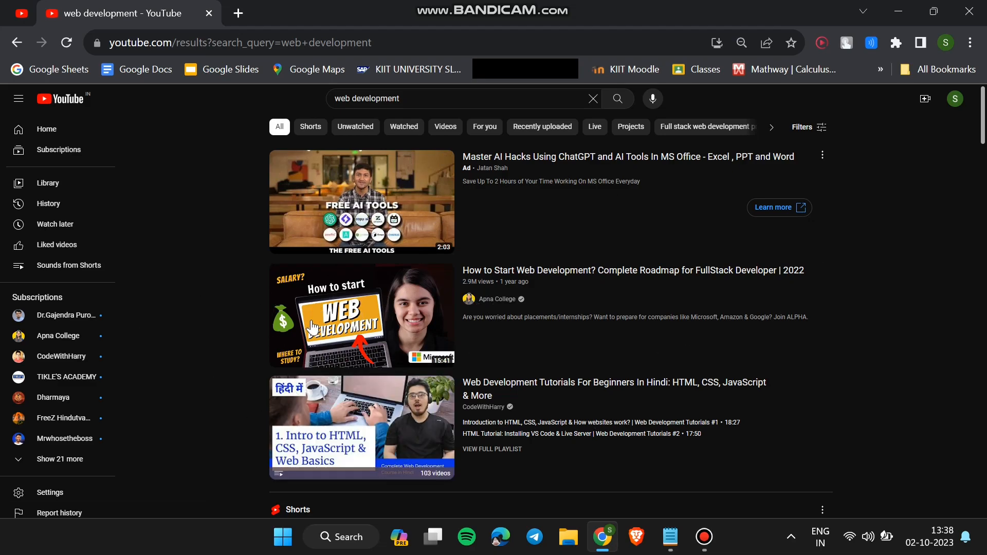
left_click(17, 99)
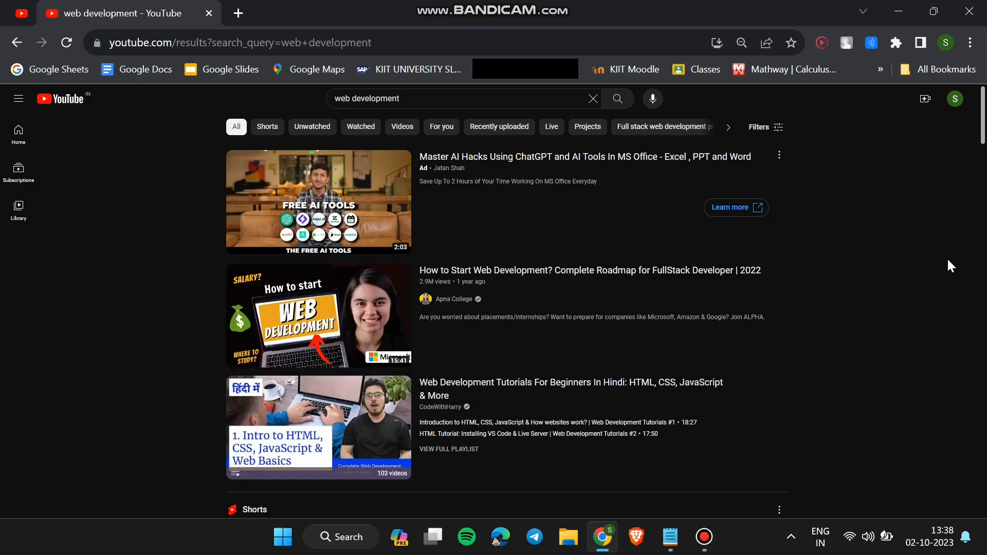
Zoom in on the results page and scroll down to the full stack roadmap videos.
left_click(741, 43)
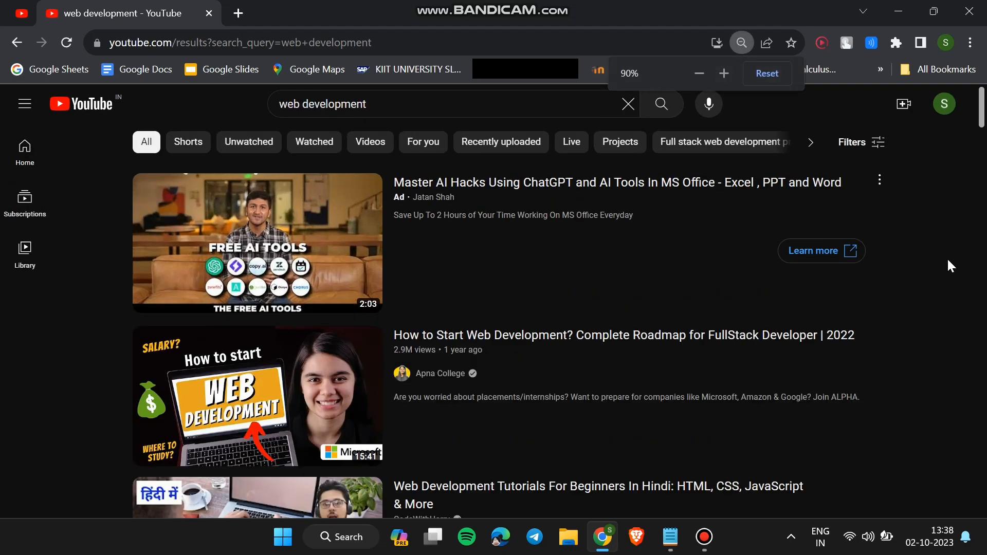
scroll("down", 3)
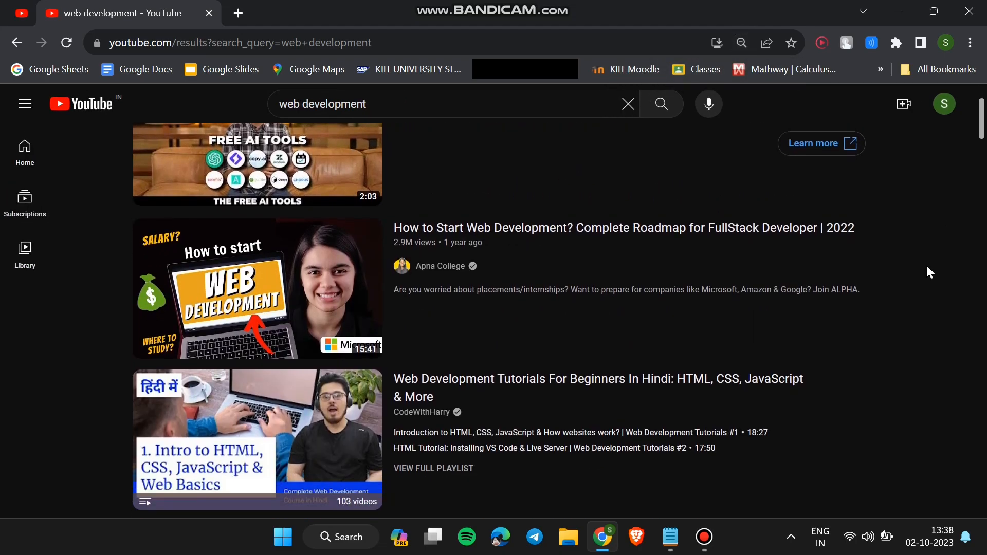
scroll("down", 3)
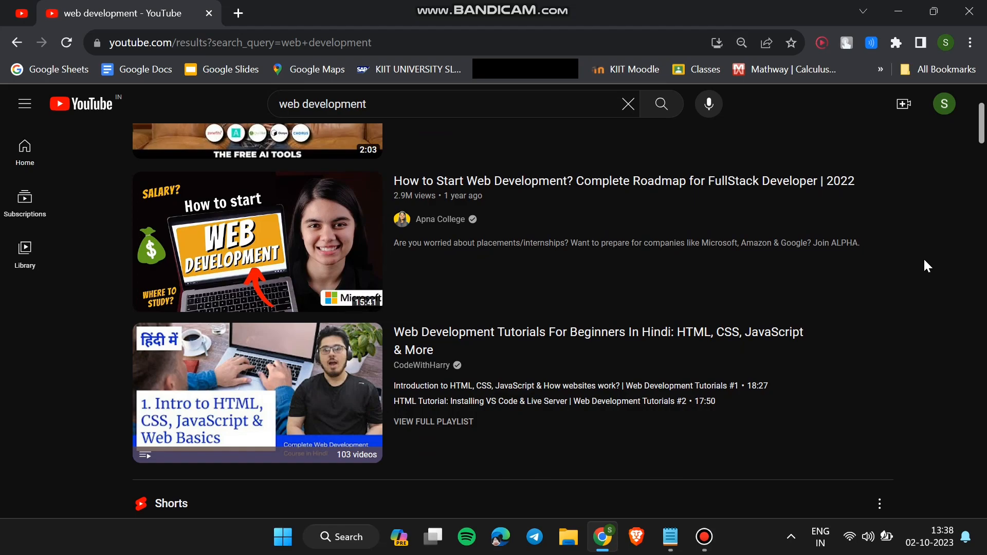
scroll("down", 3)
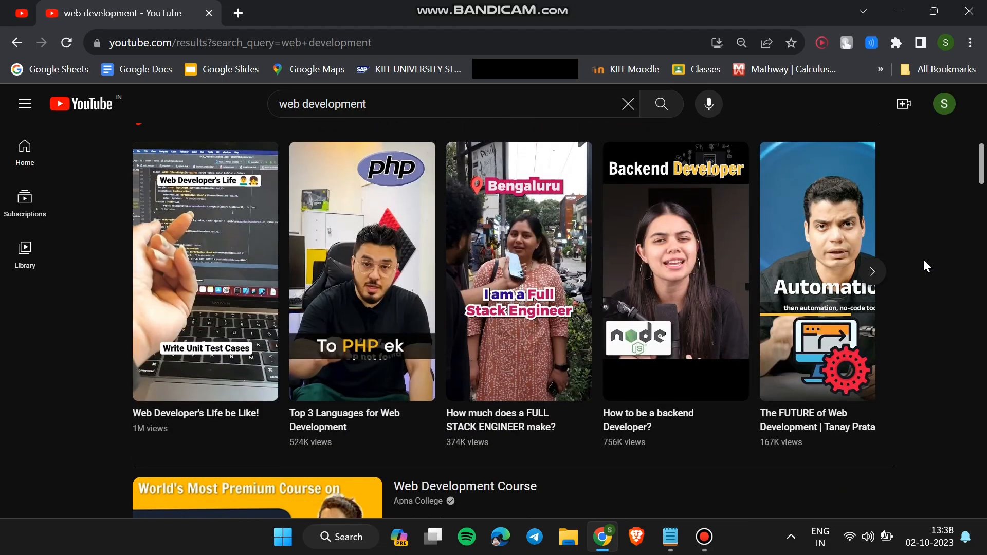
scroll("down", 3)
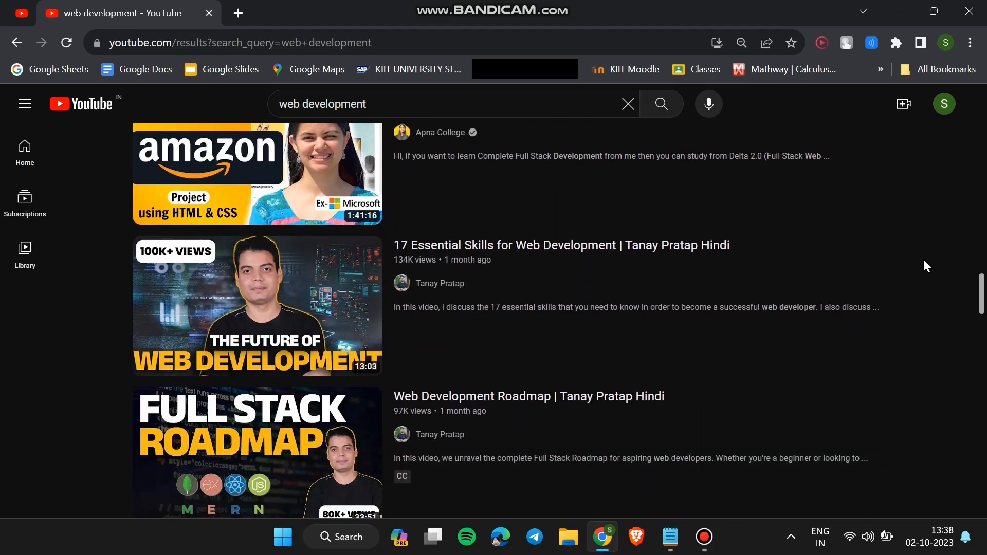